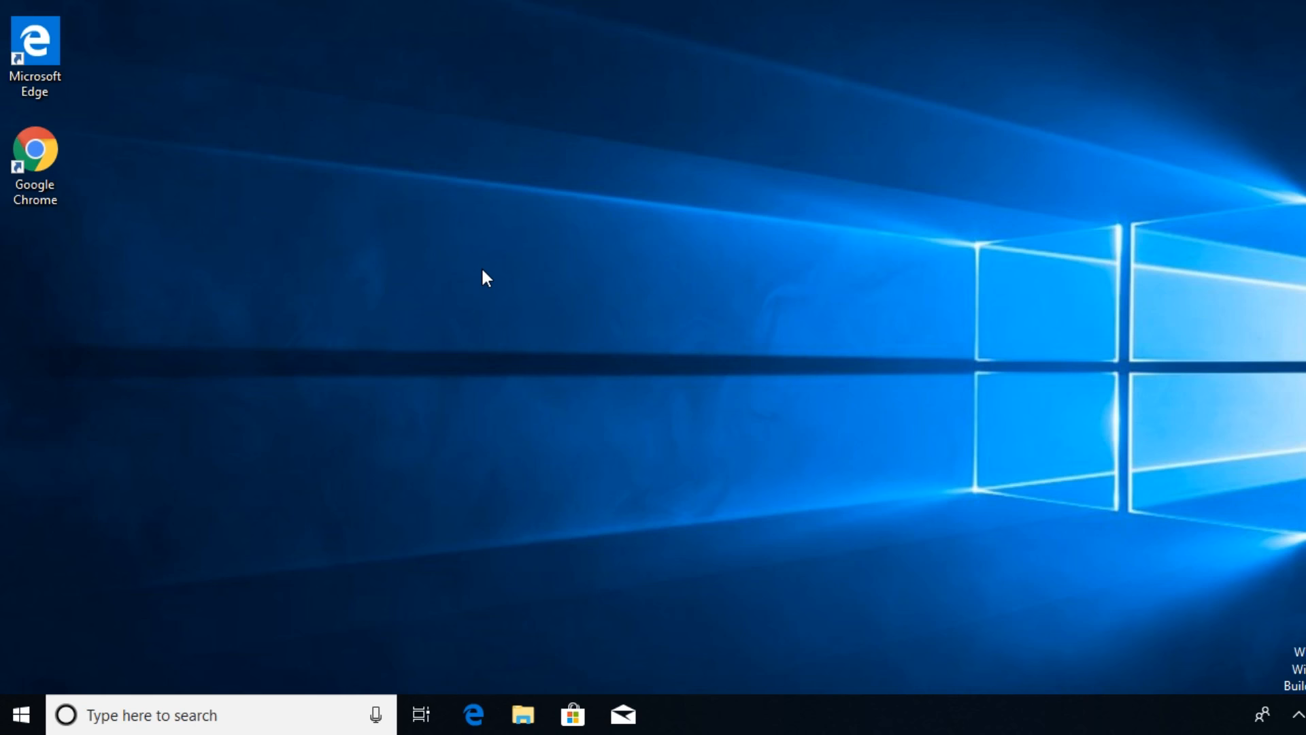
{"action": "mouse_move", "coordinate": [432, 374]}
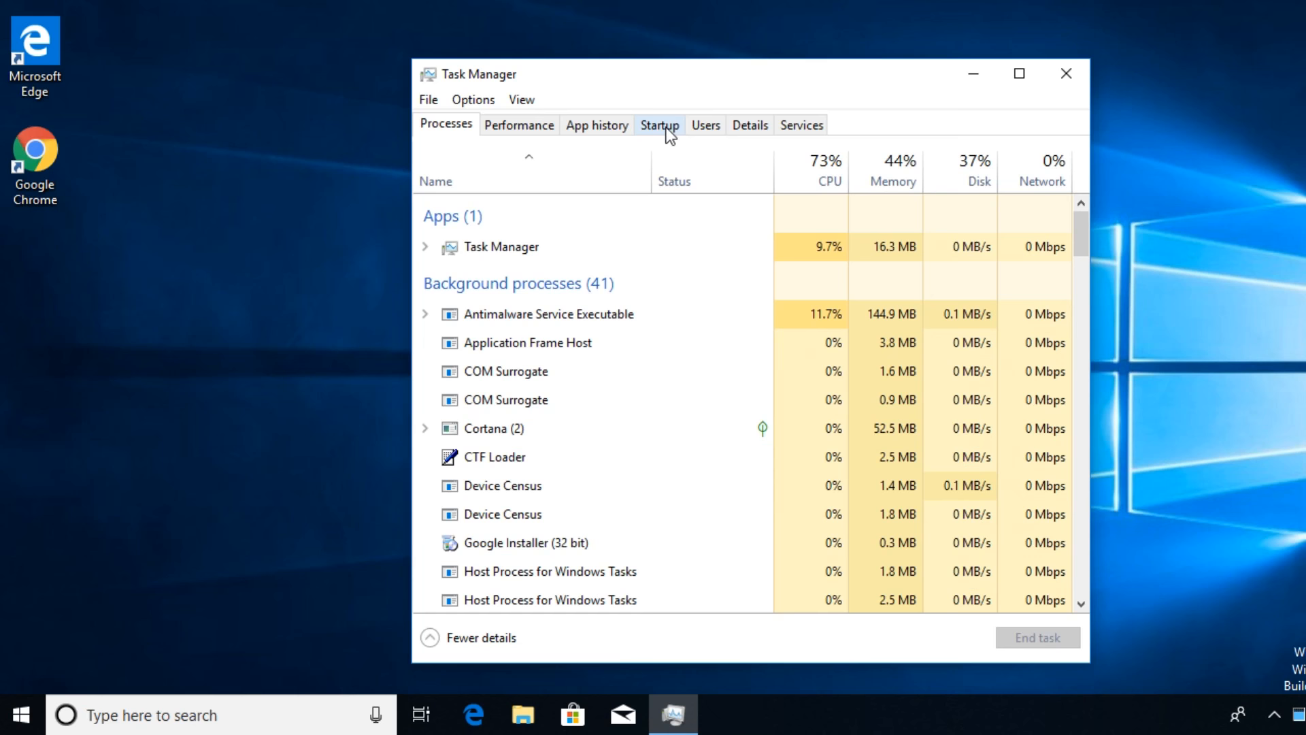
- Show the Startup apps list and bring up the actions for a startup entry
{"action": "left_click", "coordinate": [659, 124]}
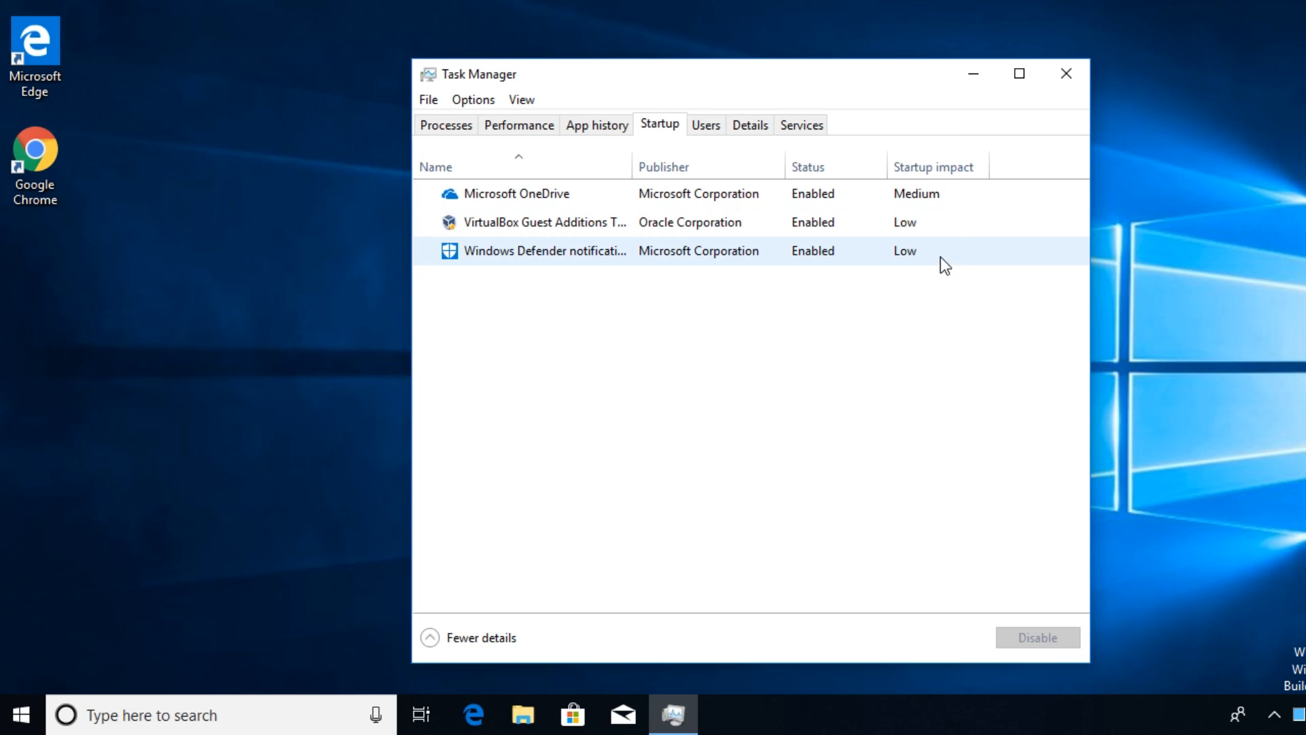
{"action": "right_click", "coordinate": [542, 222]}
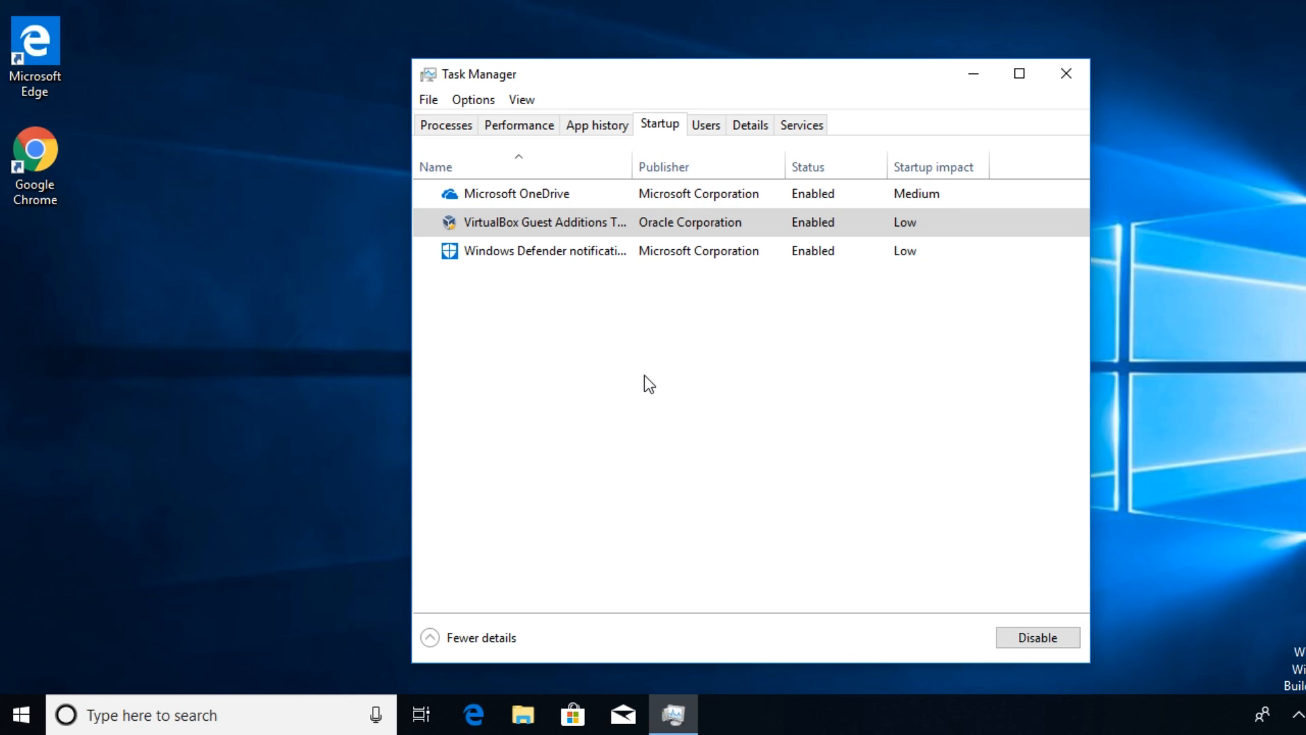
- Unlock the greyed-out shutdown settings on the power button System Settings page
{"action": "left_click", "coordinate": [1065, 73]}
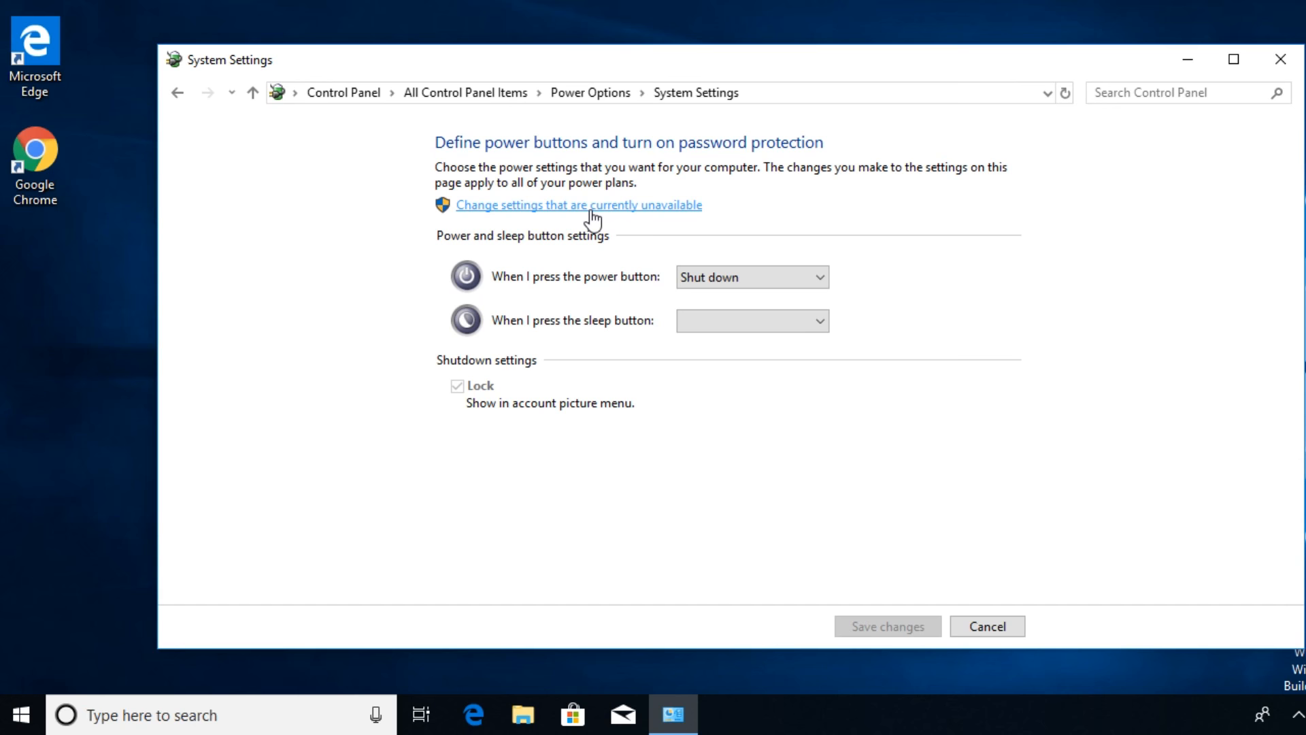
{"action": "left_click", "coordinate": [578, 206]}
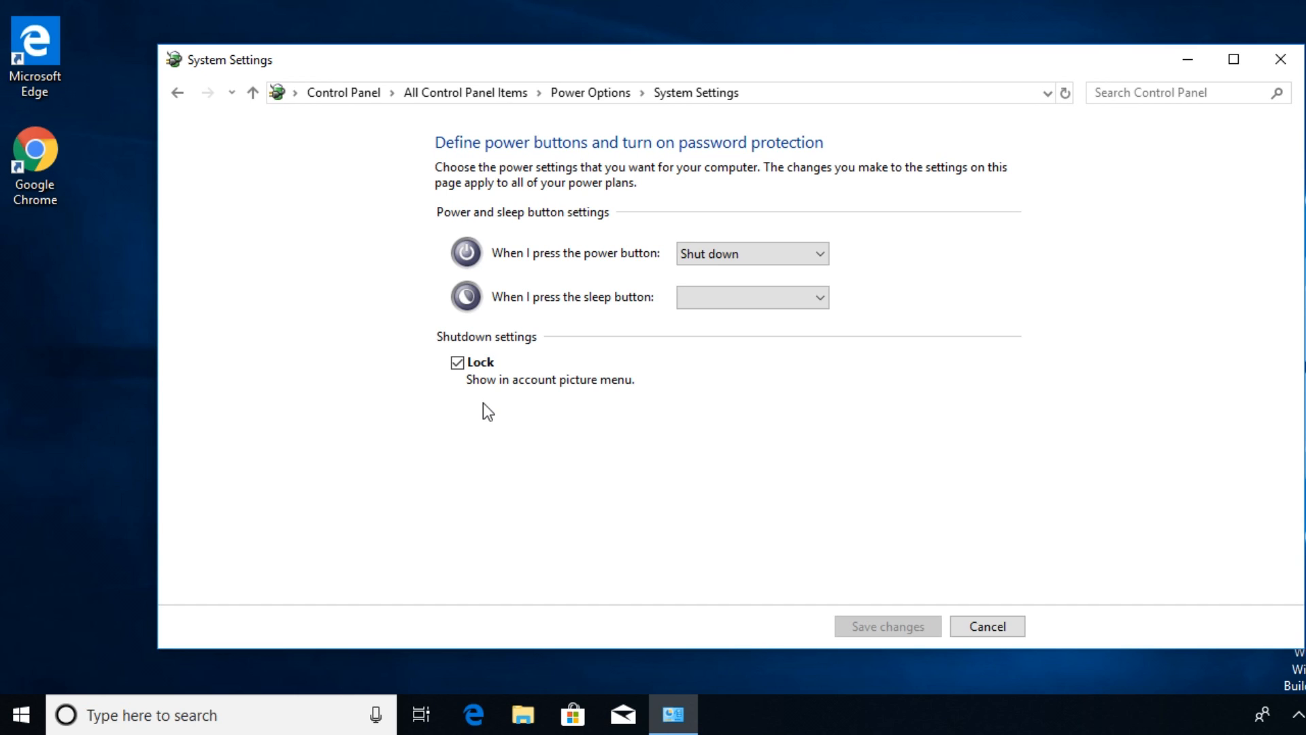
{"action": "mouse_move", "coordinate": [489, 428]}
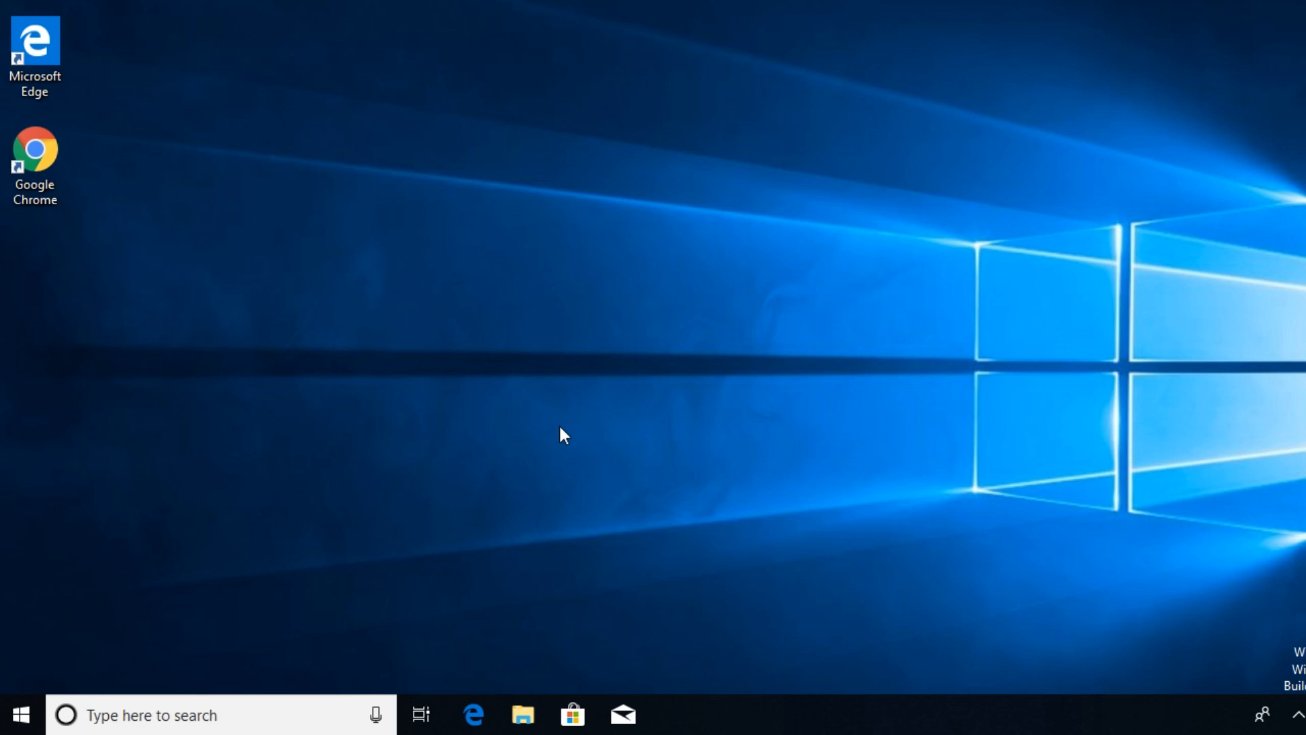
{"action": "mouse_move", "coordinate": [450, 514]}
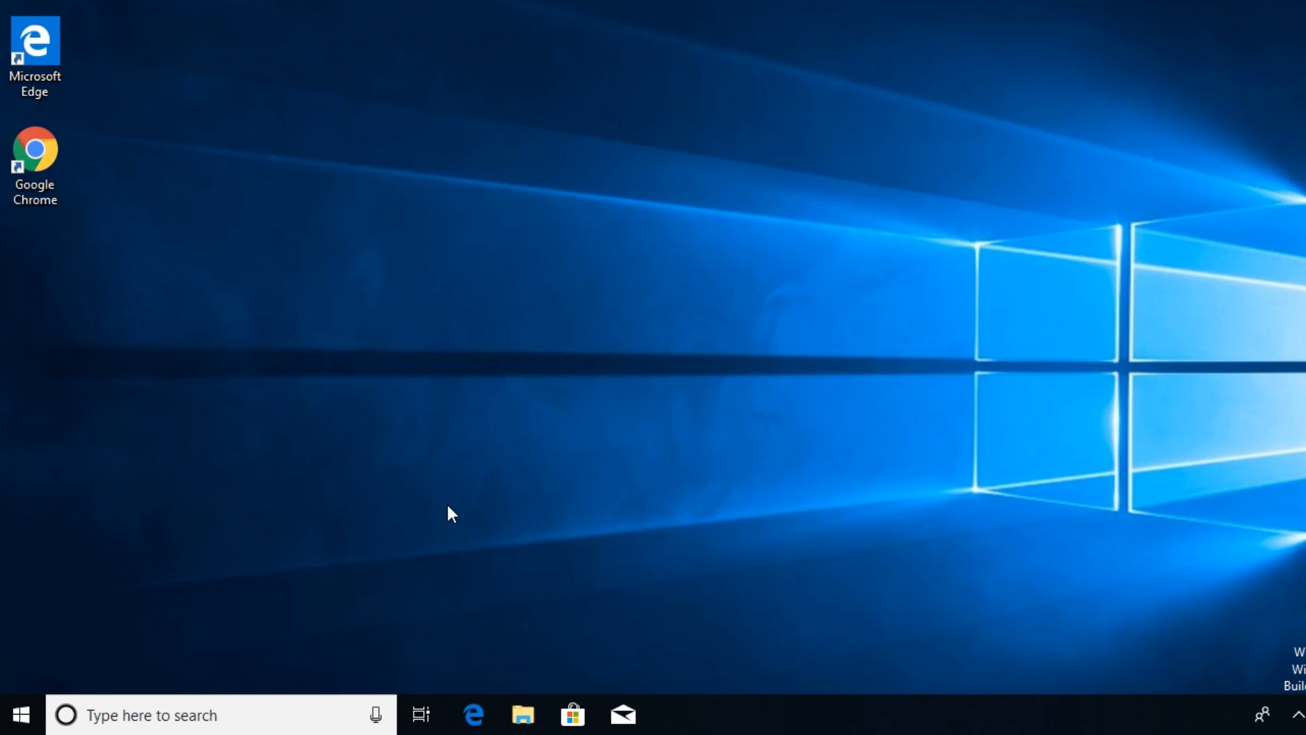
- Reach the Update & Security Recovery page with Reset this PC from the Start button
{"action": "left_click", "coordinate": [20, 714]}
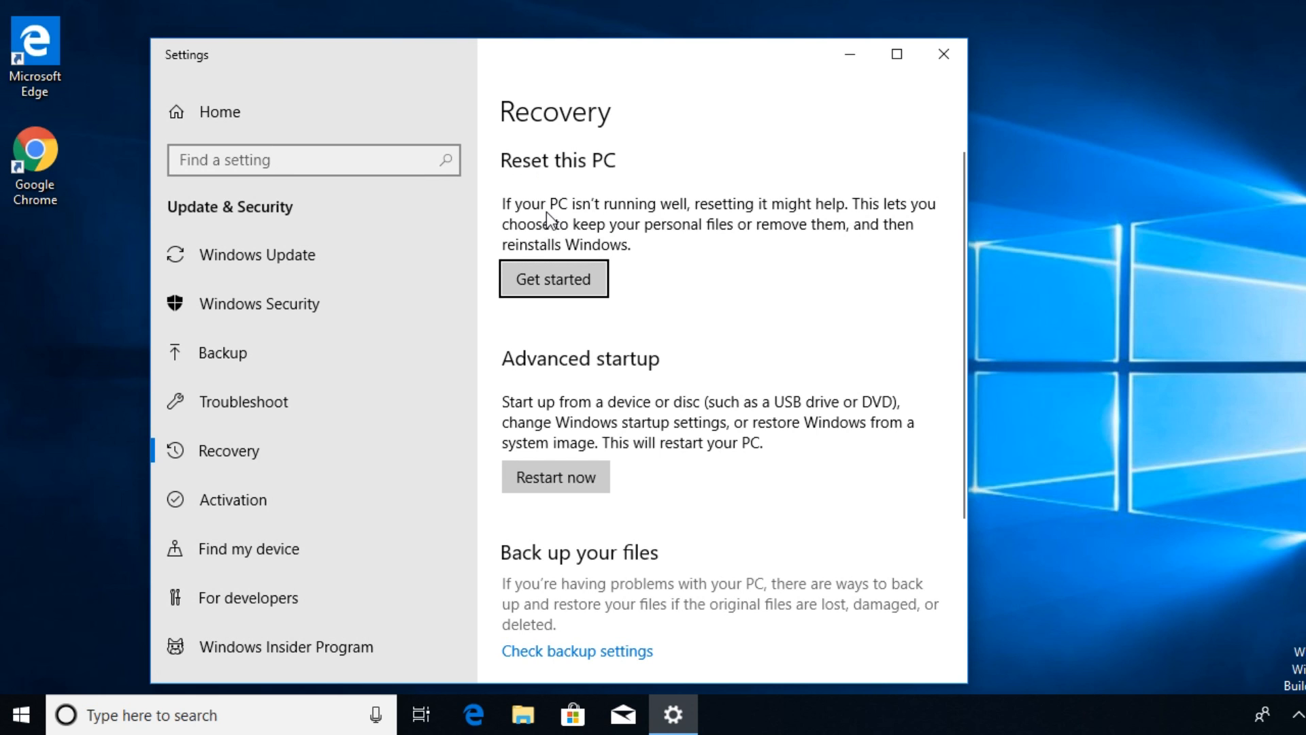
{"action": "mouse_move", "coordinate": [783, 254]}
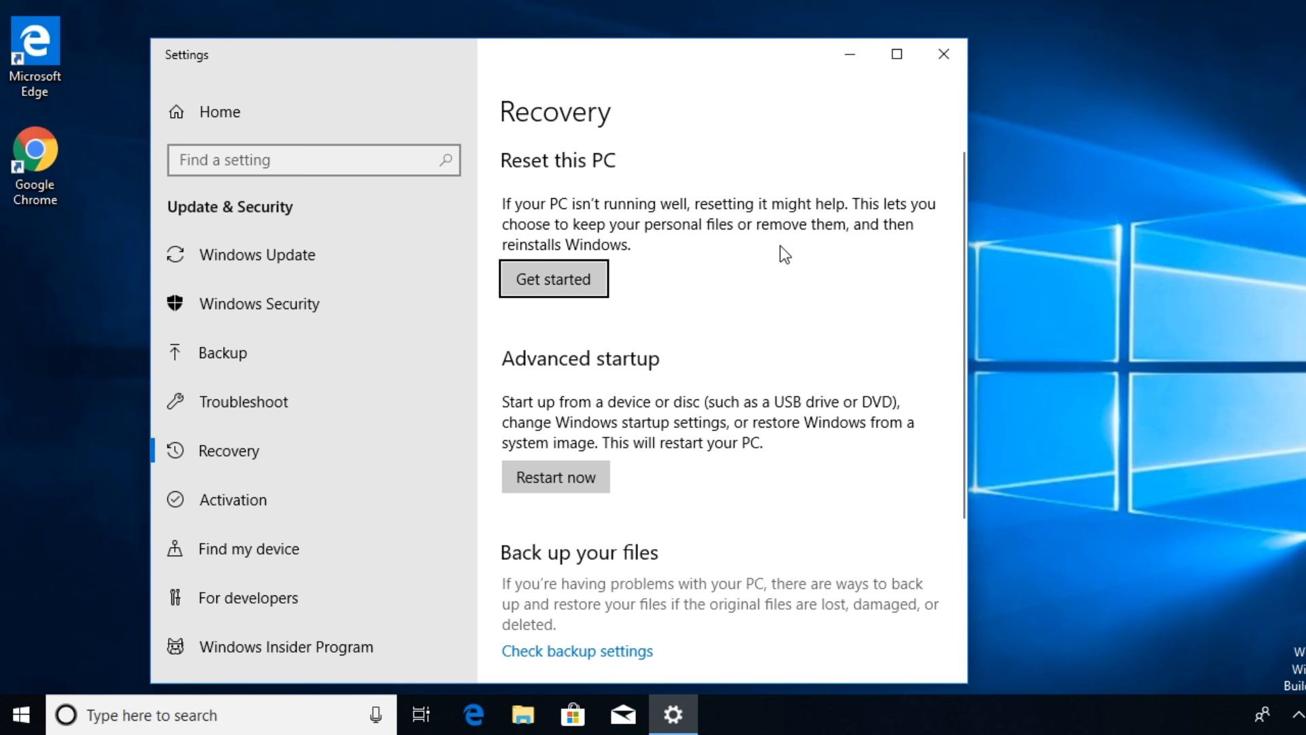
- Start Reset this PC keeping my files, hit the 1.71 GB space notice, and write 'I have this problem'
{"action": "left_click", "coordinate": [554, 277]}
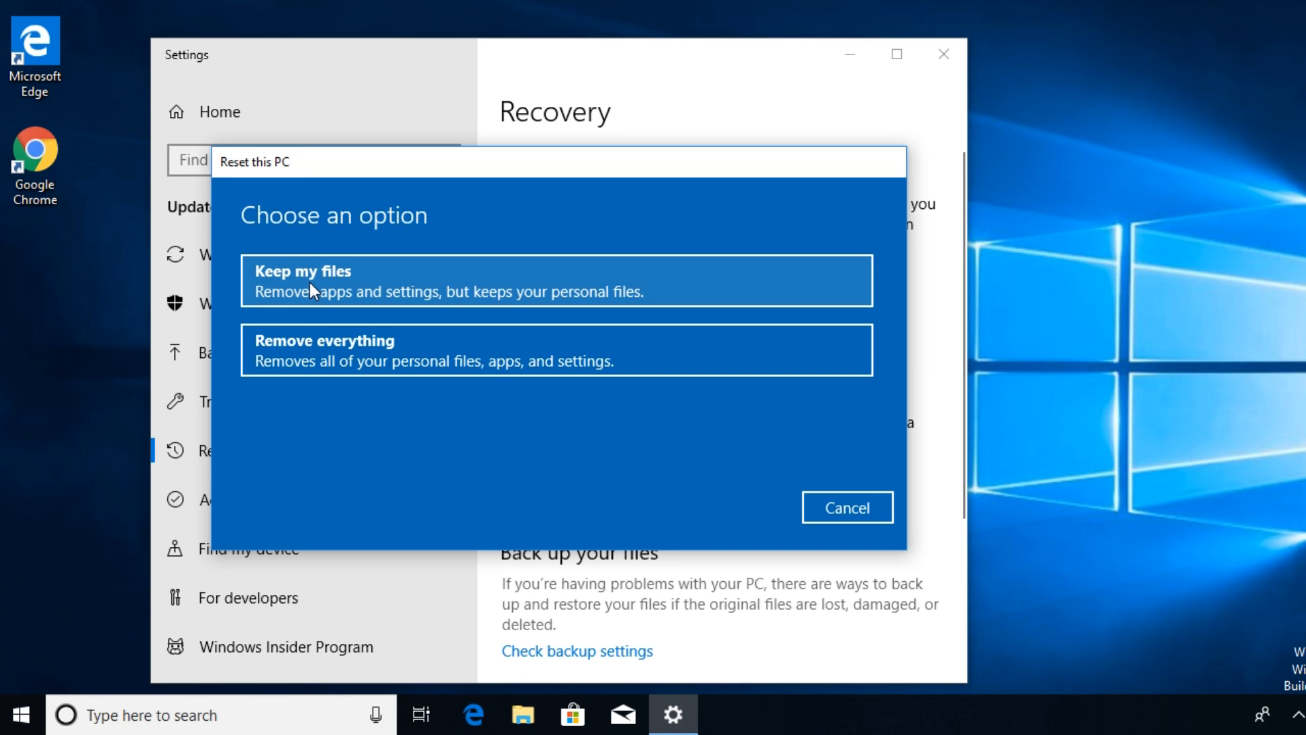
{"action": "left_click", "coordinate": [555, 280]}
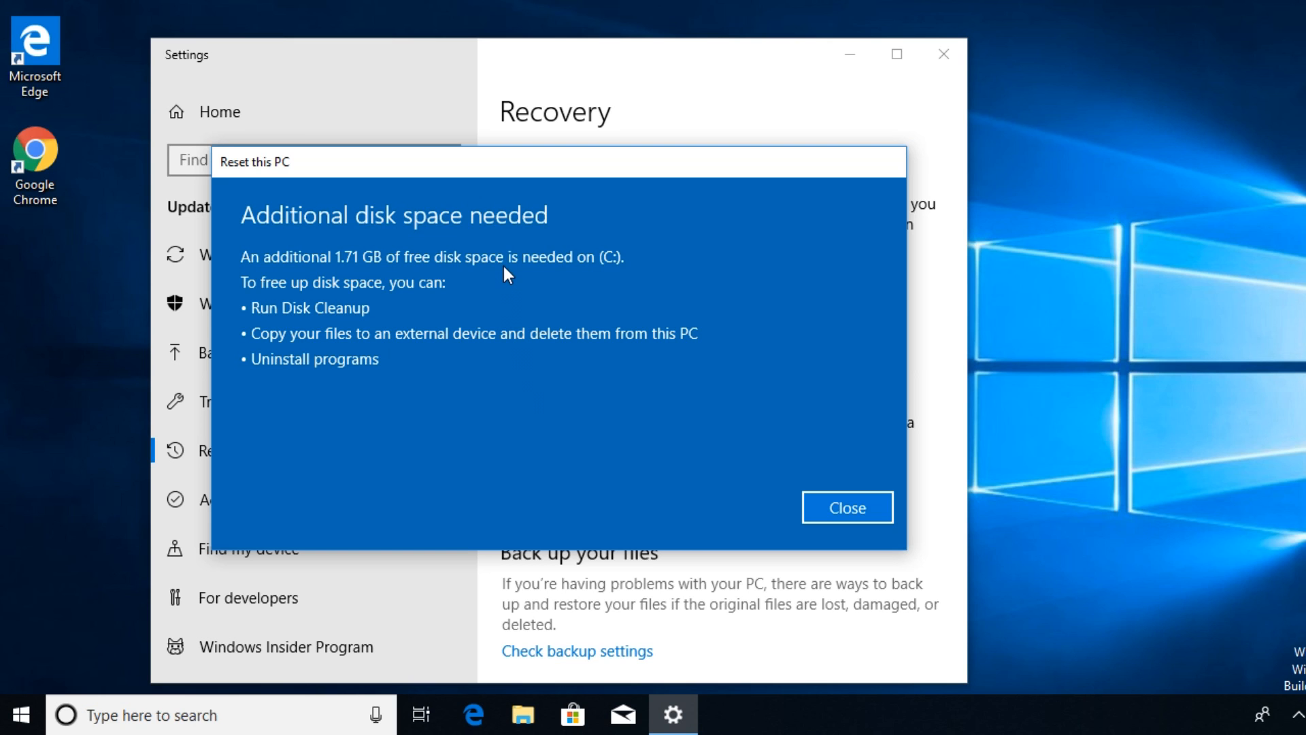
{"action": "mouse_move", "coordinate": [667, 498]}
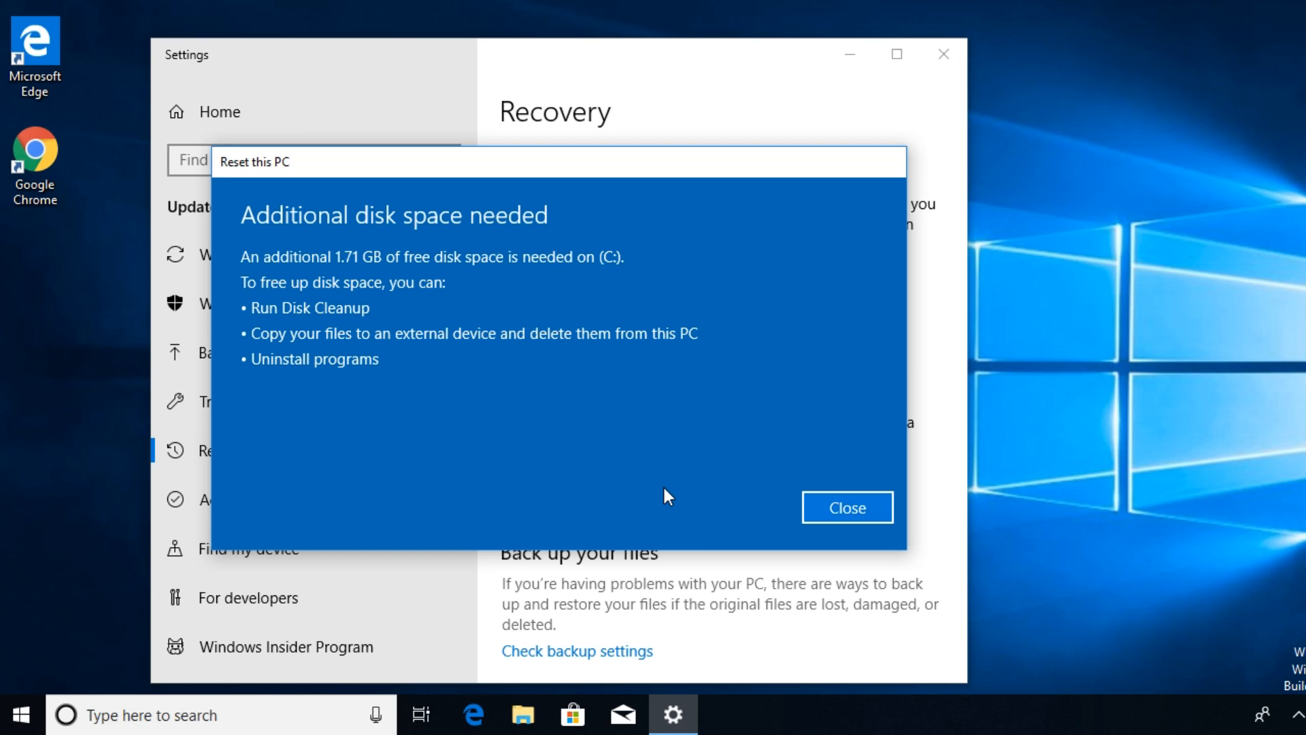
{"action": "mouse_move", "coordinate": [640, 483]}
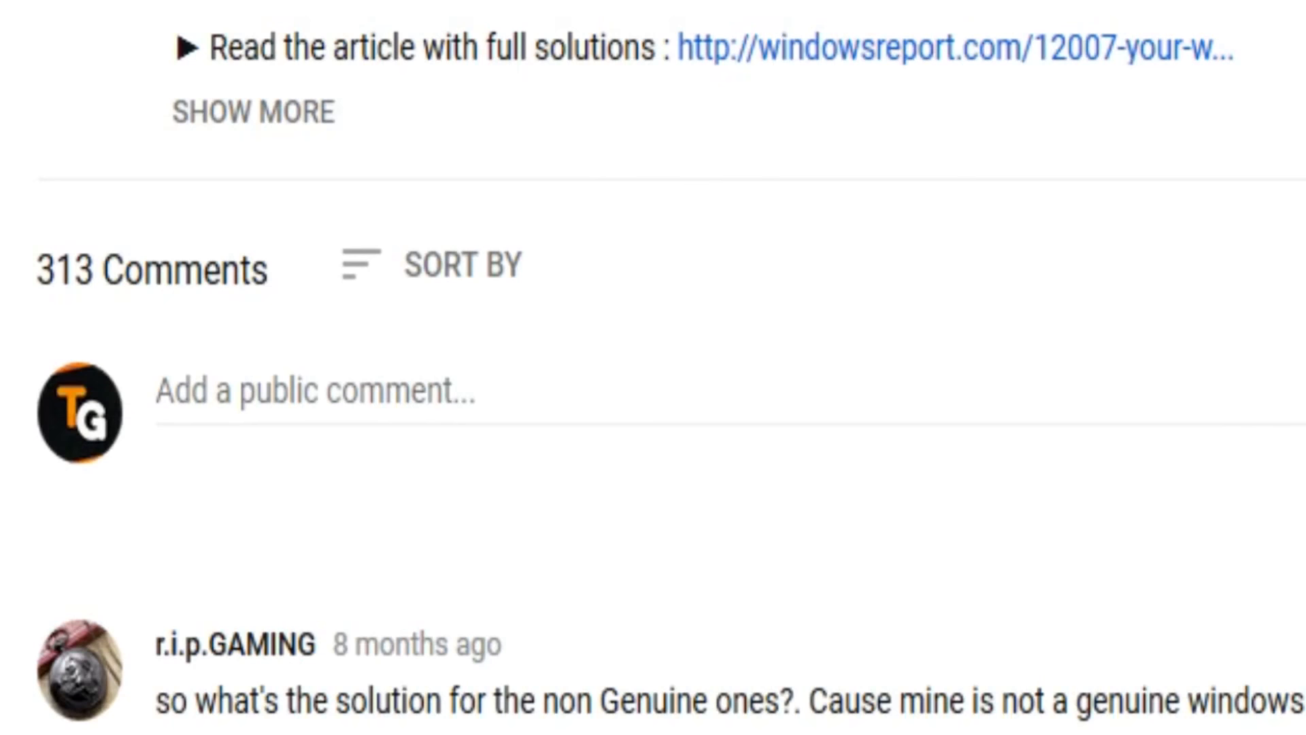
{"action": "type", "text": "I have this problem"}
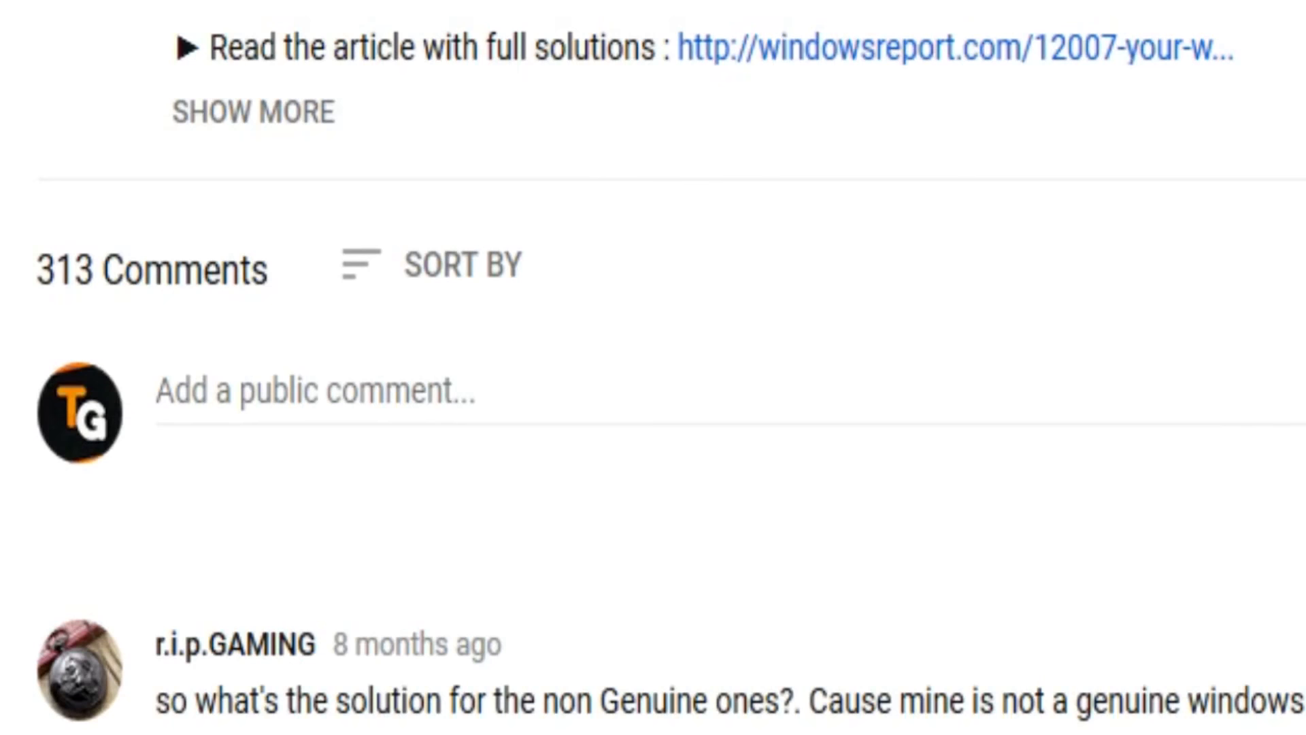